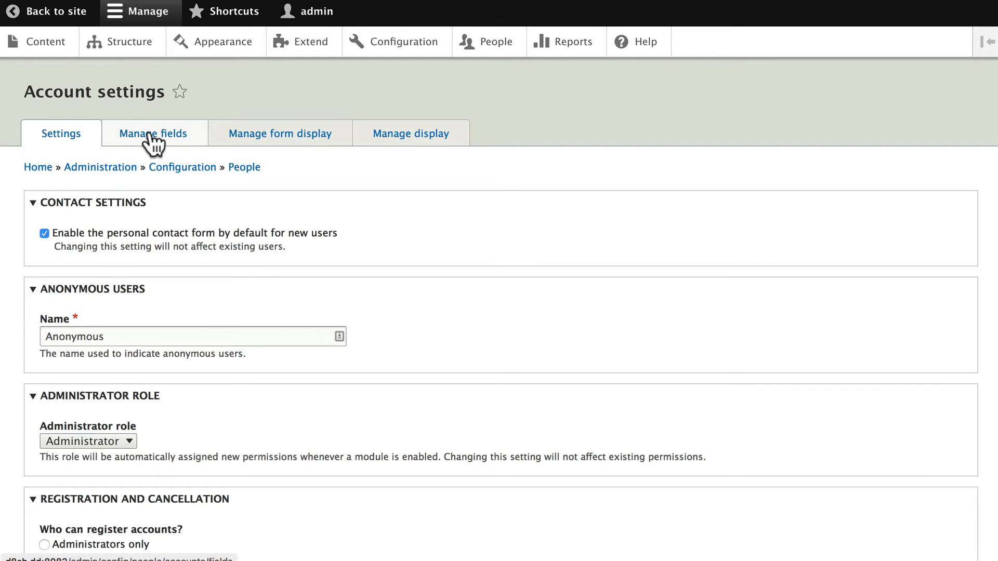
- Open Manage fields for user accounts, listing only the Picture image field
{"action": "left_click", "coordinate": [153, 134]}
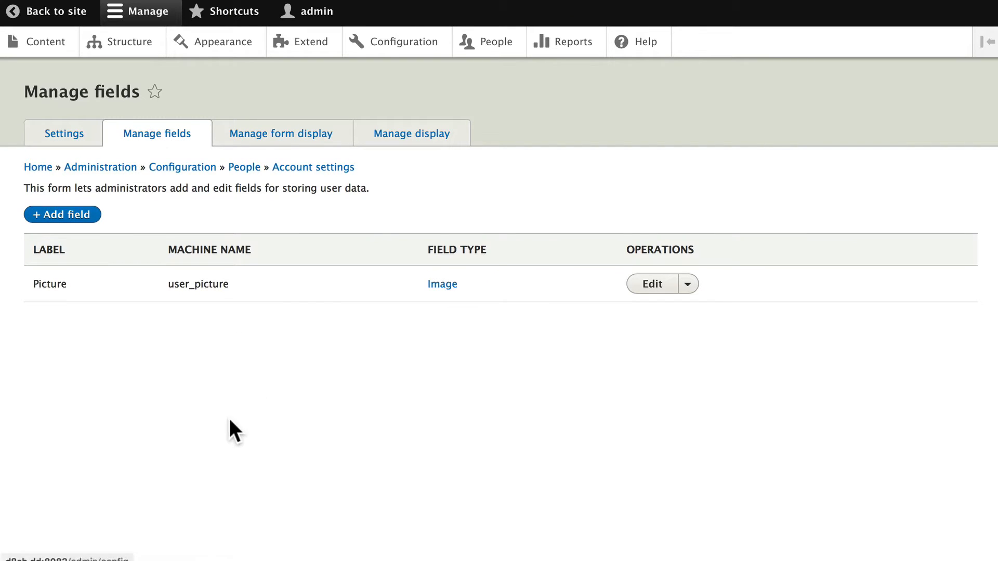
{"action": "mouse_move", "coordinate": [123, 348]}
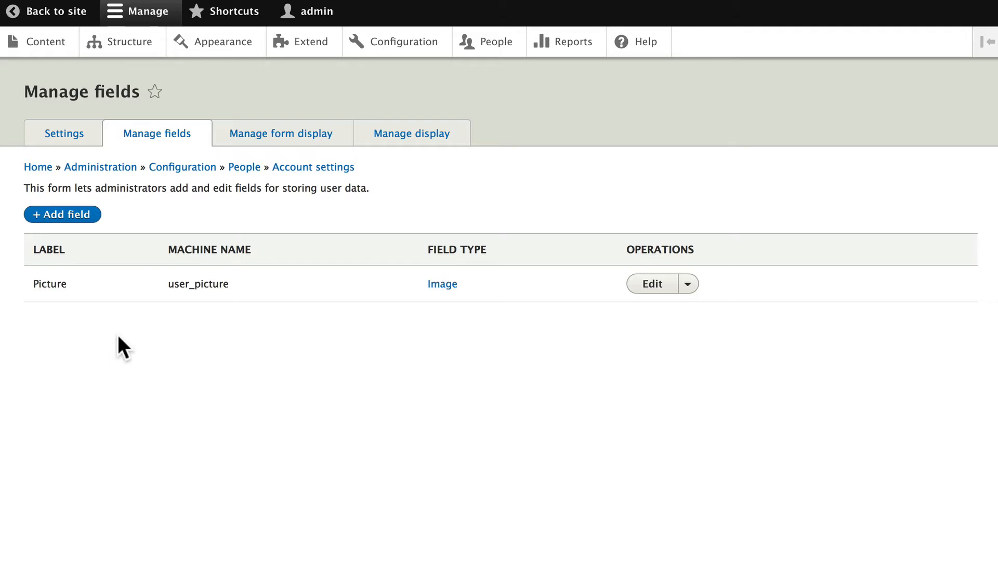
{"action": "mouse_move", "coordinate": [130, 309]}
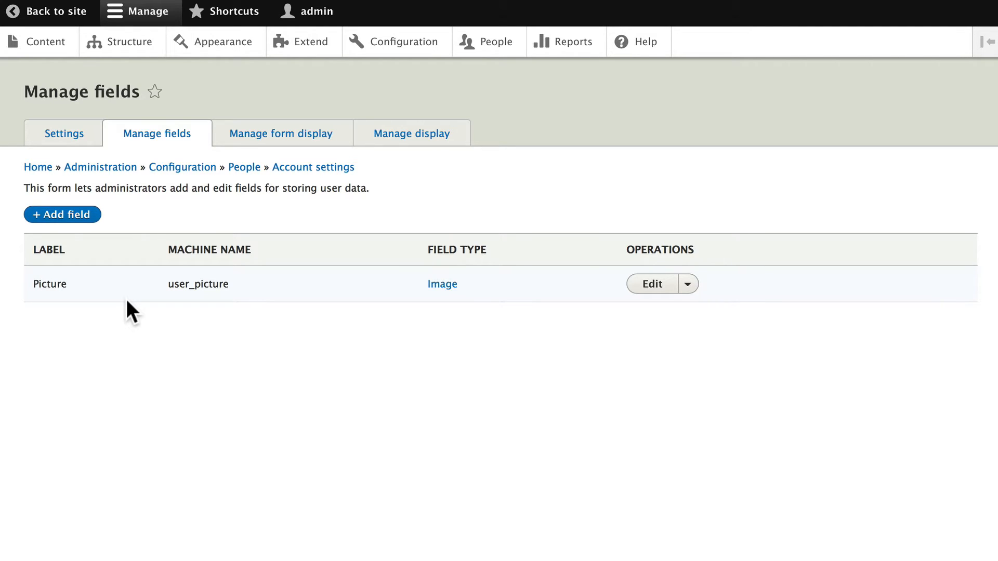
{"action": "mouse_move", "coordinate": [62, 213]}
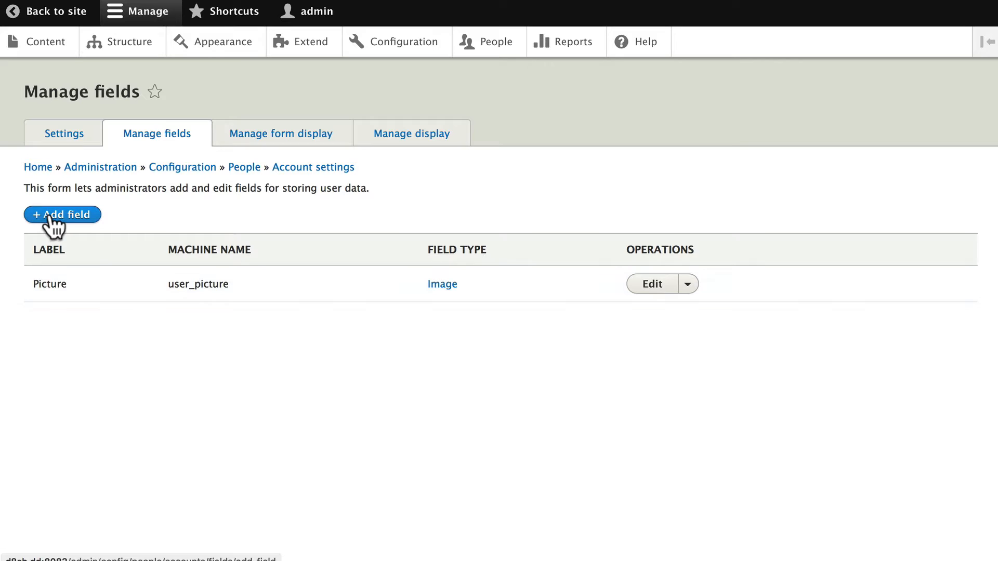
- Add a Text (plain) user field labelled 'First Name' (field_first_name)
{"action": "left_click", "coordinate": [62, 214]}
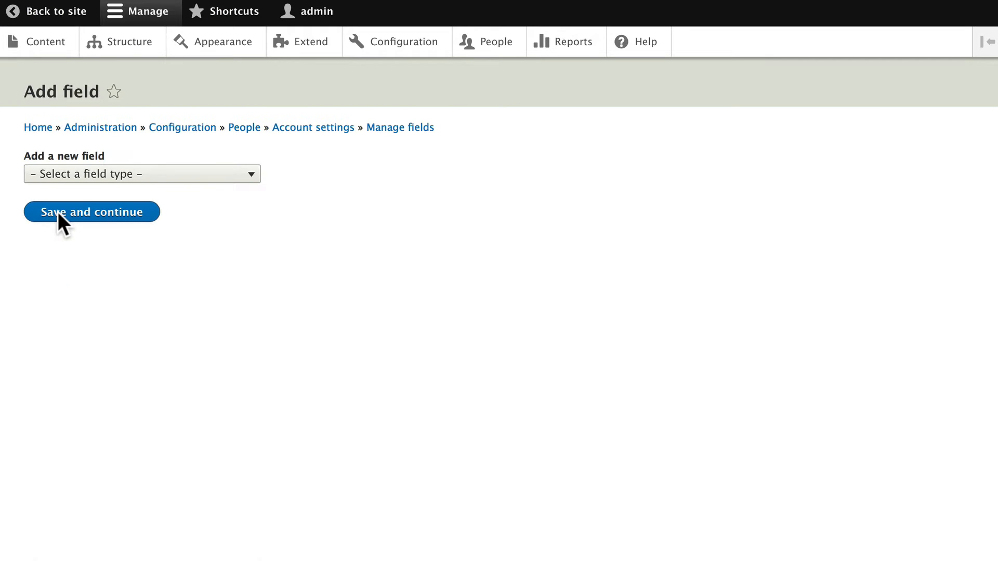
{"action": "mouse_move", "coordinate": [130, 190]}
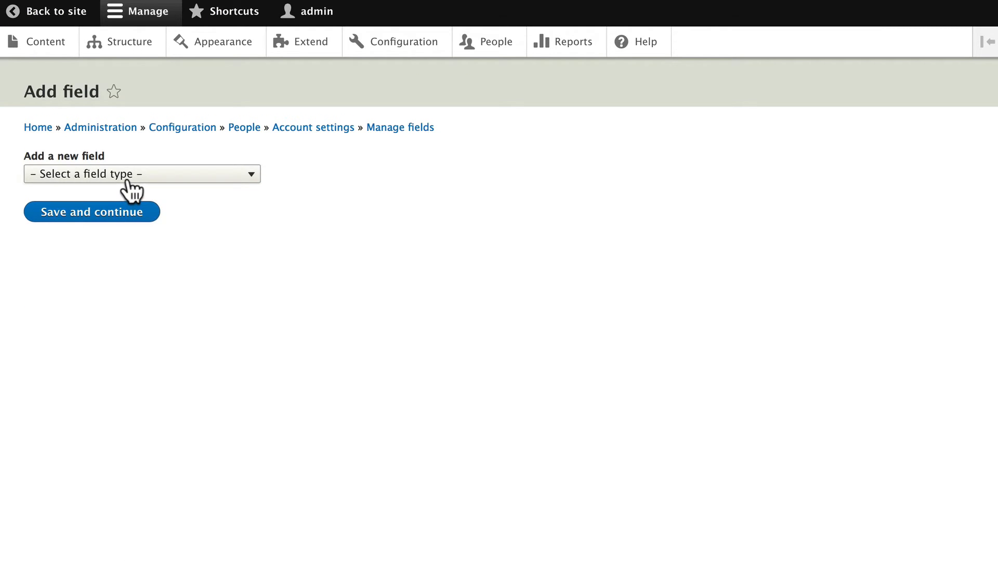
{"action": "left_click", "coordinate": [142, 174]}
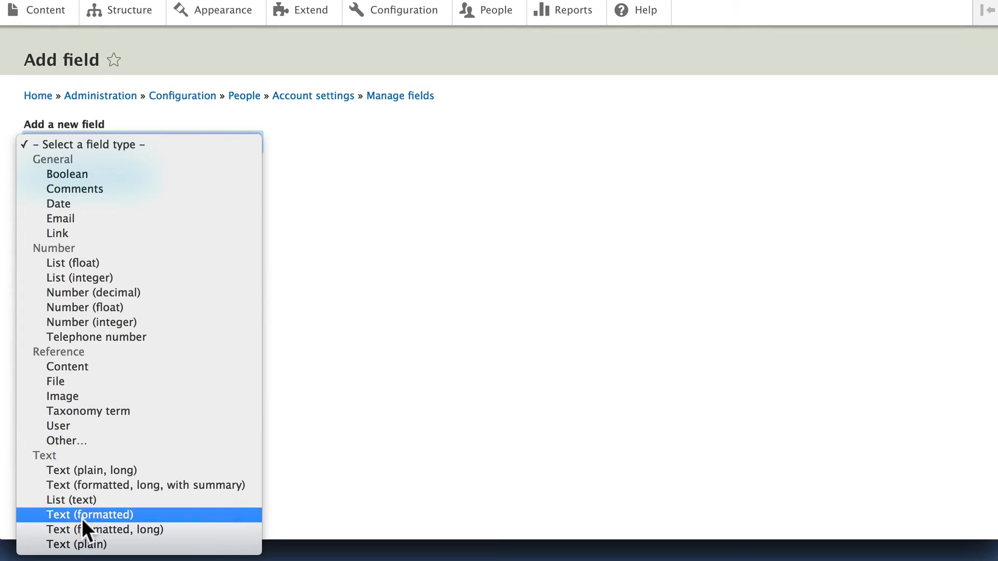
{"action": "left_click", "coordinate": [76, 544]}
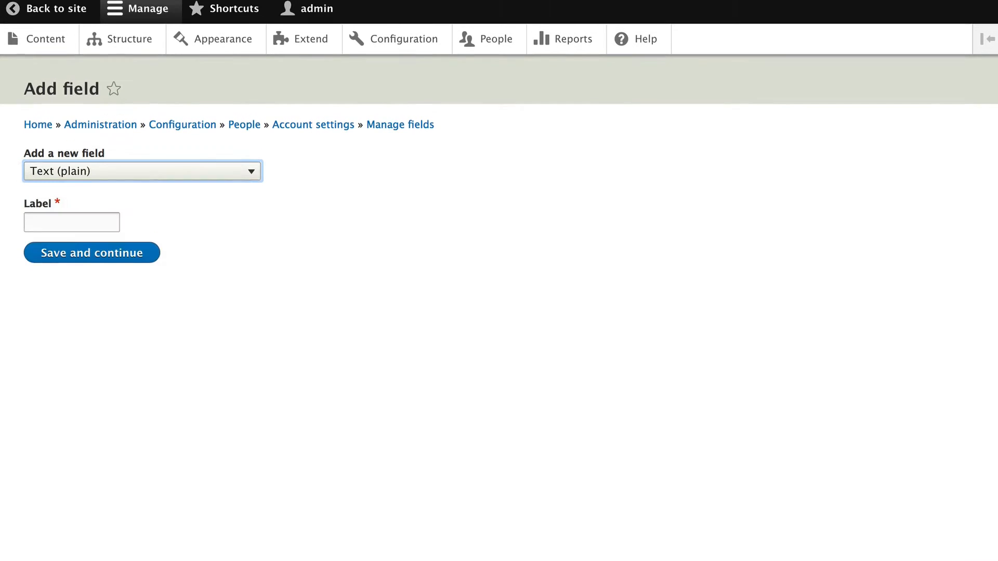
{"action": "left_click", "coordinate": [71, 225]}
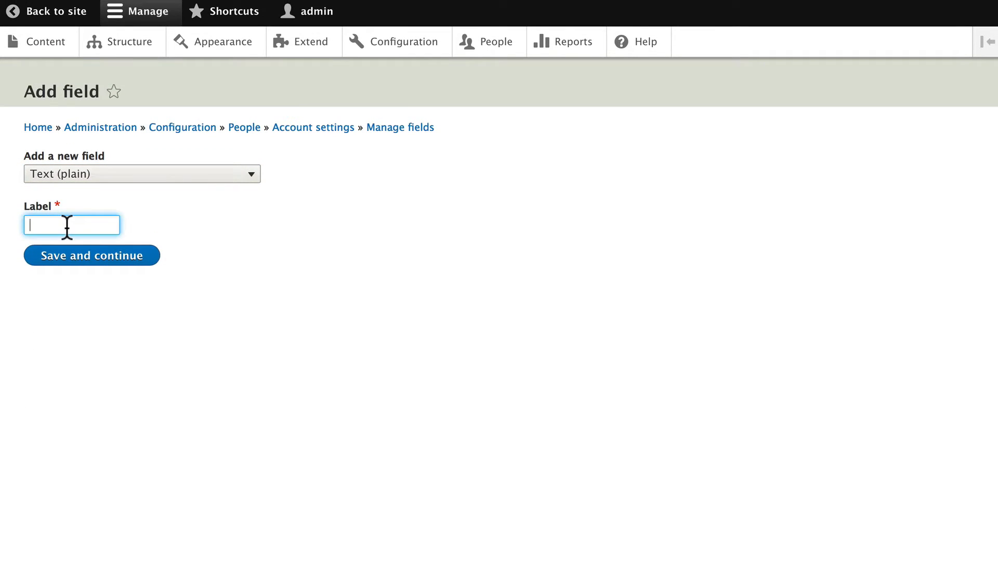
{"action": "type", "text": "First Name"}
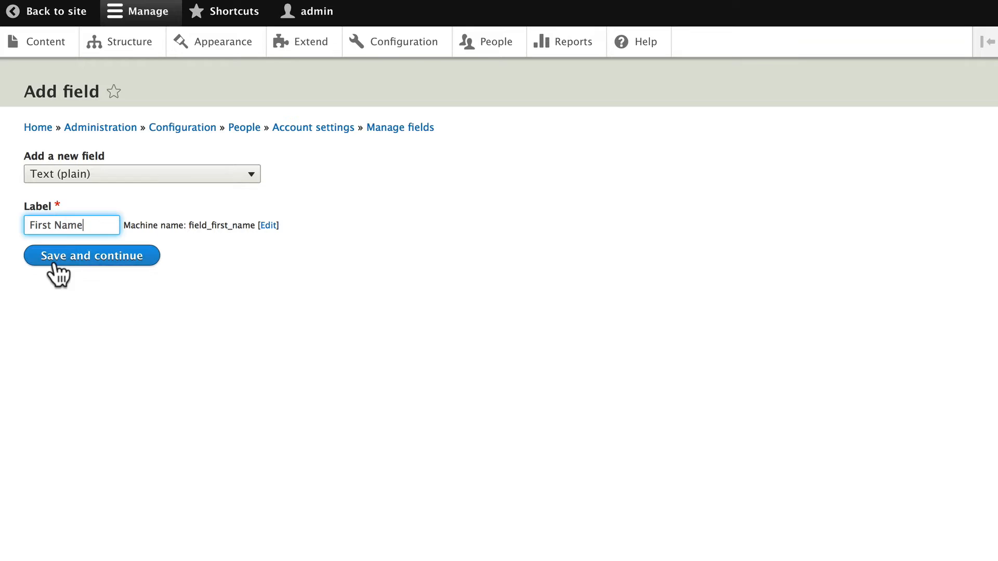
- Create First Name, keeping 255 maximum length and one allowed value
{"action": "left_click", "coordinate": [91, 255]}
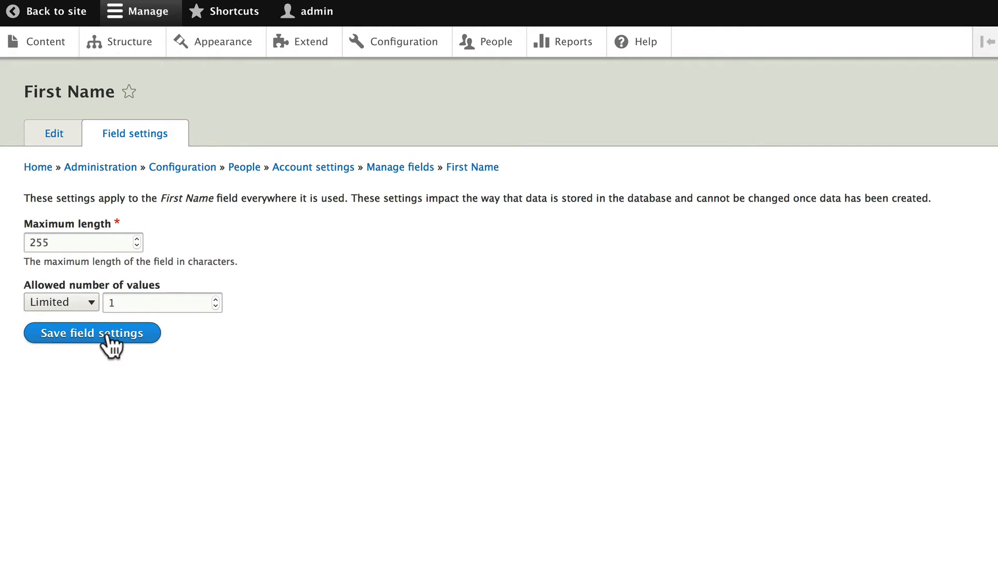
{"action": "mouse_move", "coordinate": [98, 394]}
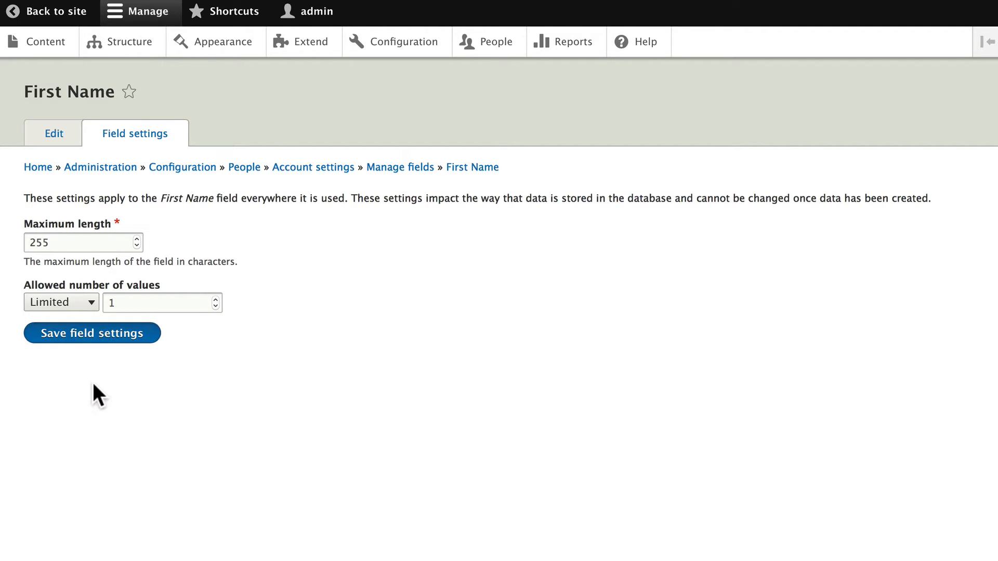
{"action": "left_click", "coordinate": [92, 333]}
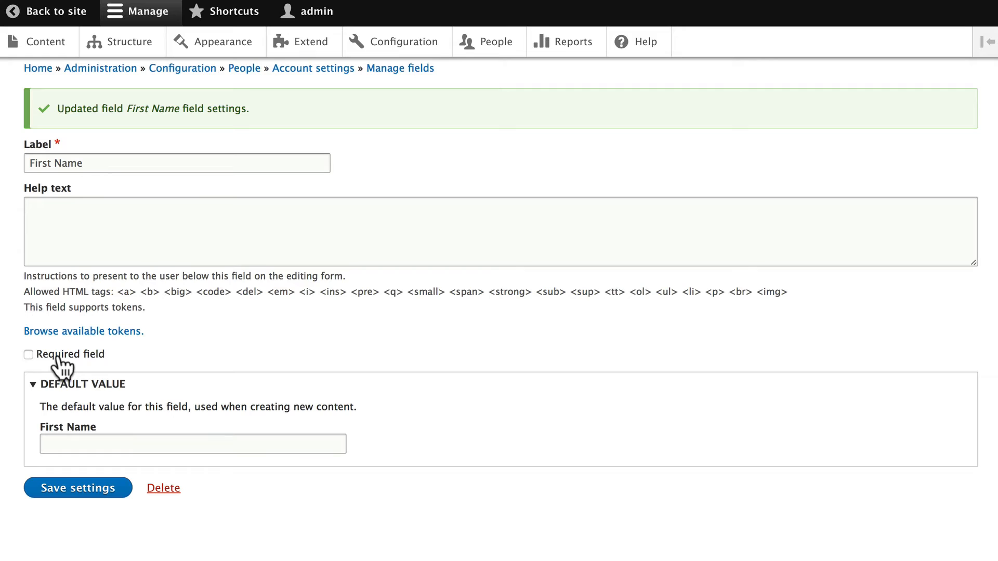
- Mark First Name as a required field and save its settings
{"action": "left_click", "coordinate": [28, 355]}
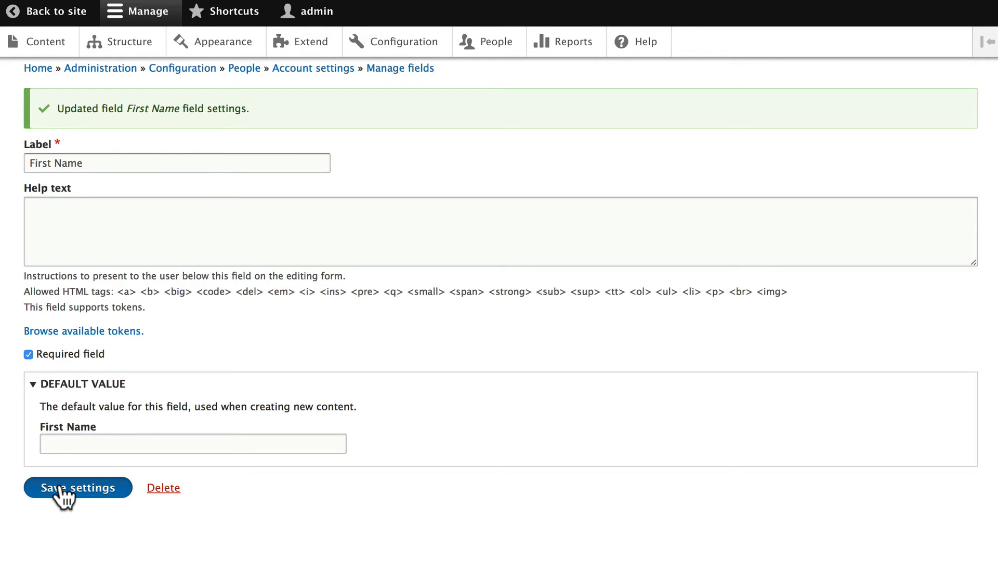
{"action": "left_click", "coordinate": [78, 488]}
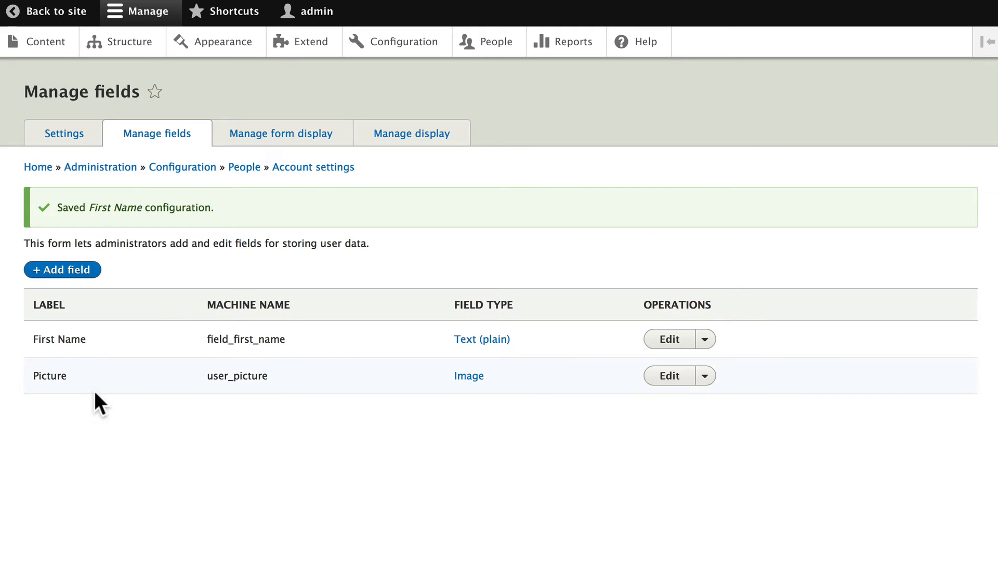
{"action": "mouse_move", "coordinate": [97, 352]}
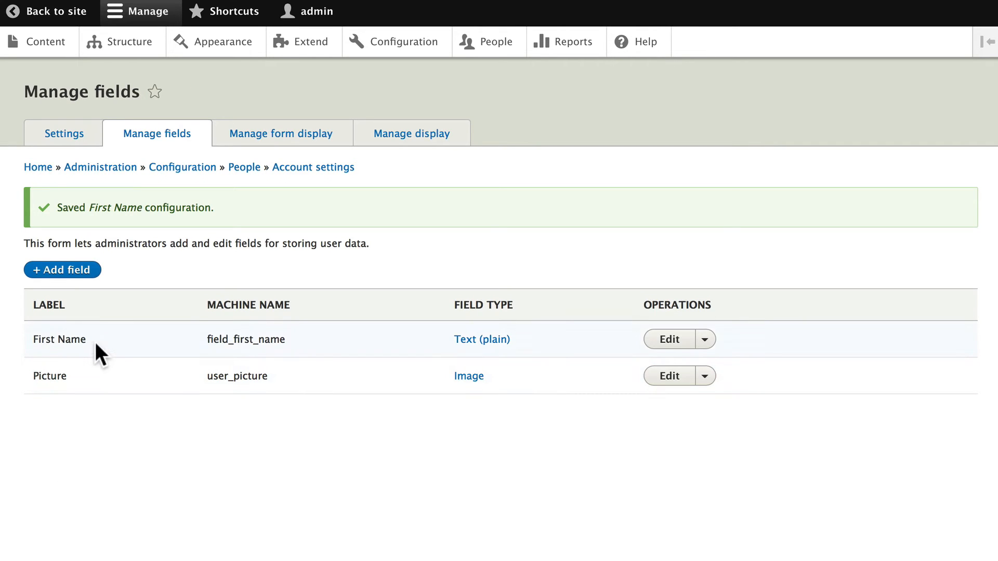
{"action": "mouse_move", "coordinate": [499, 359]}
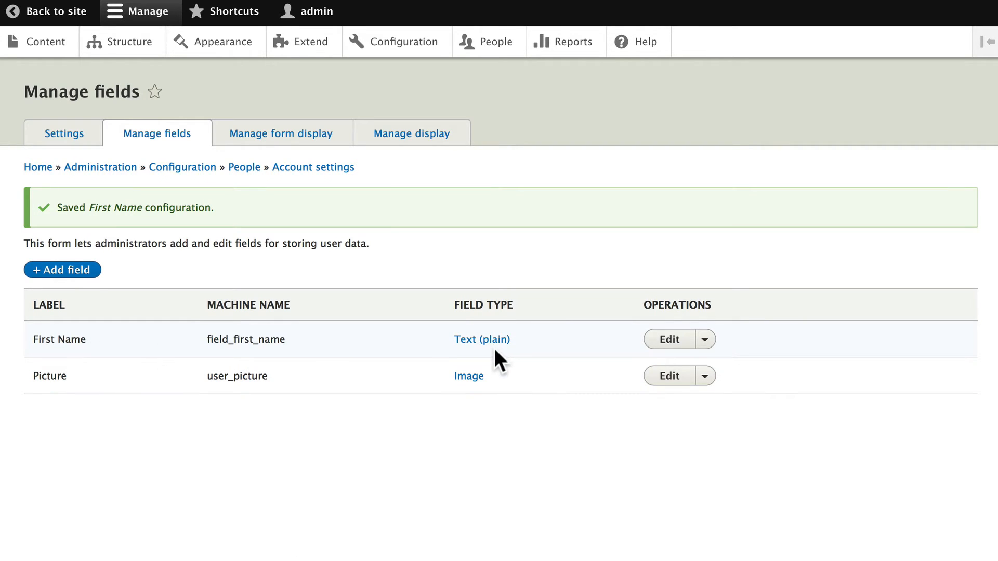
{"action": "mouse_move", "coordinate": [490, 353]}
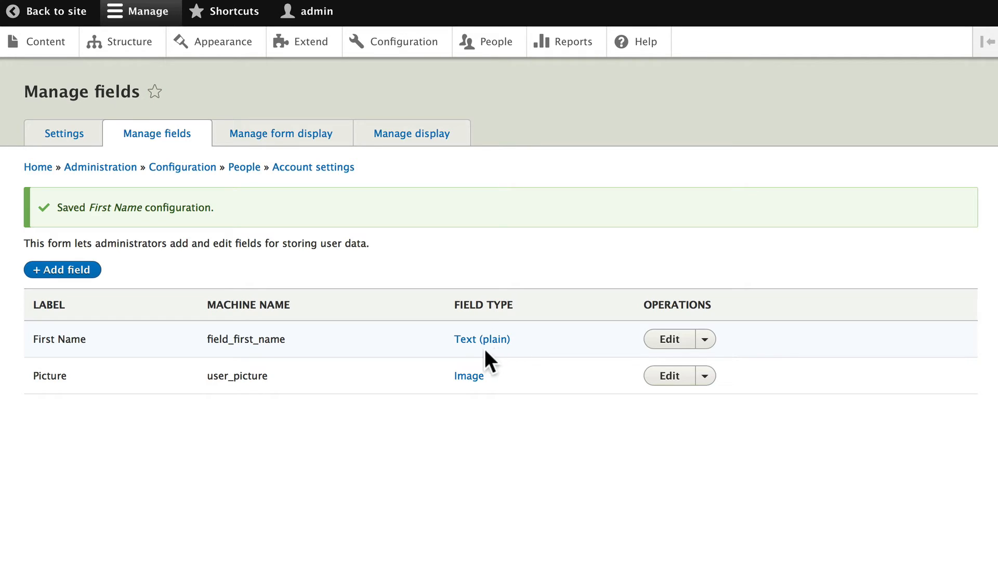
{"action": "mouse_move", "coordinate": [610, 350]}
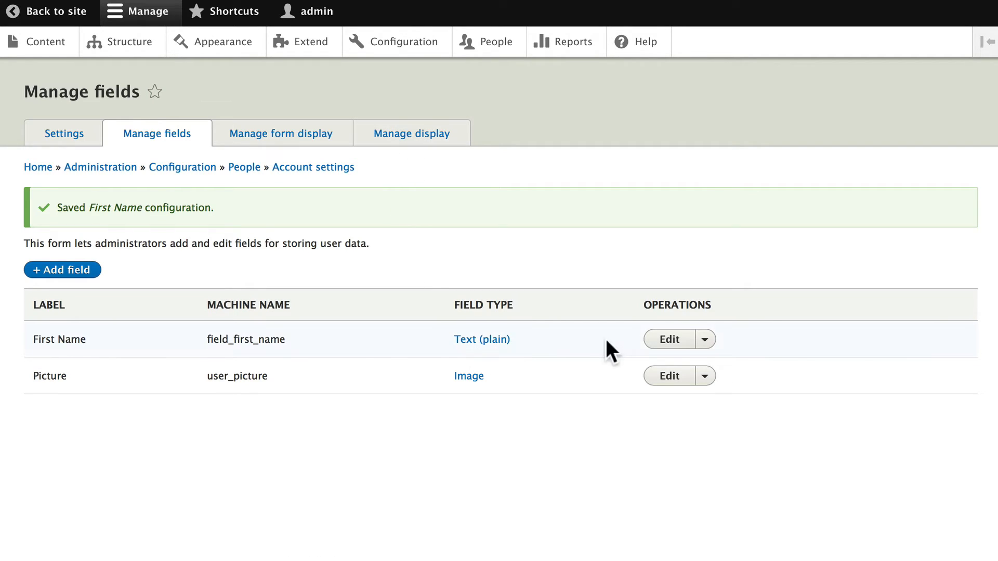
{"action": "mouse_move", "coordinate": [539, 359]}
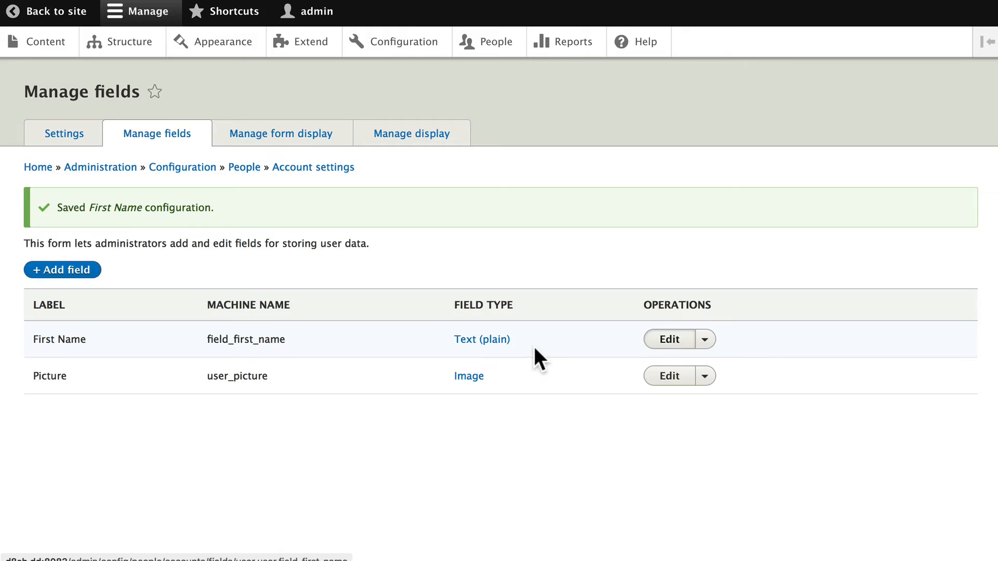
- Open the First Name field's edit form from the Manage fields list
{"action": "left_click", "coordinate": [669, 338]}
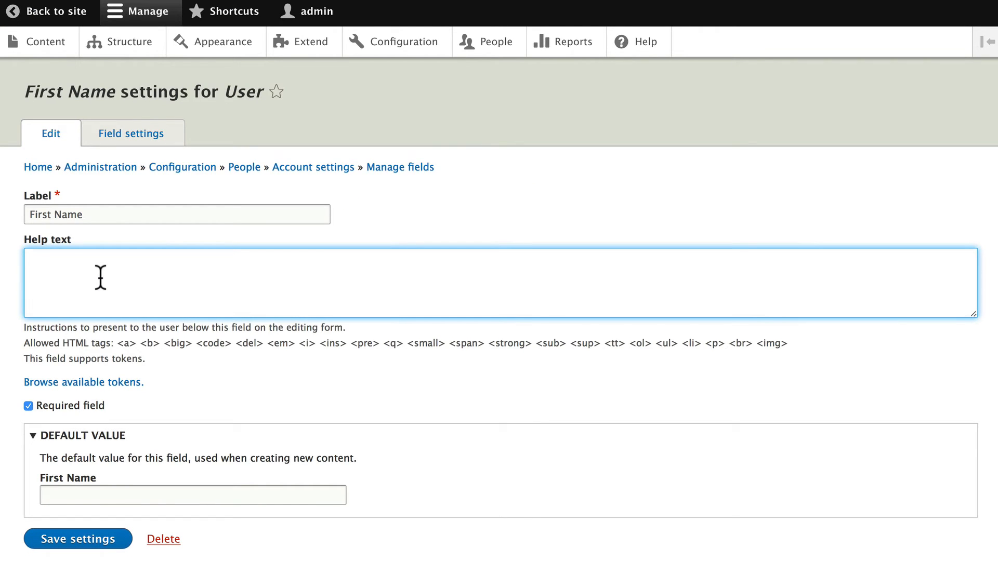
- Enter First Name help text 'Your first name will lonely be sued when you leave comments on hotels.' and save
{"action": "type", "text": "Your first name"}
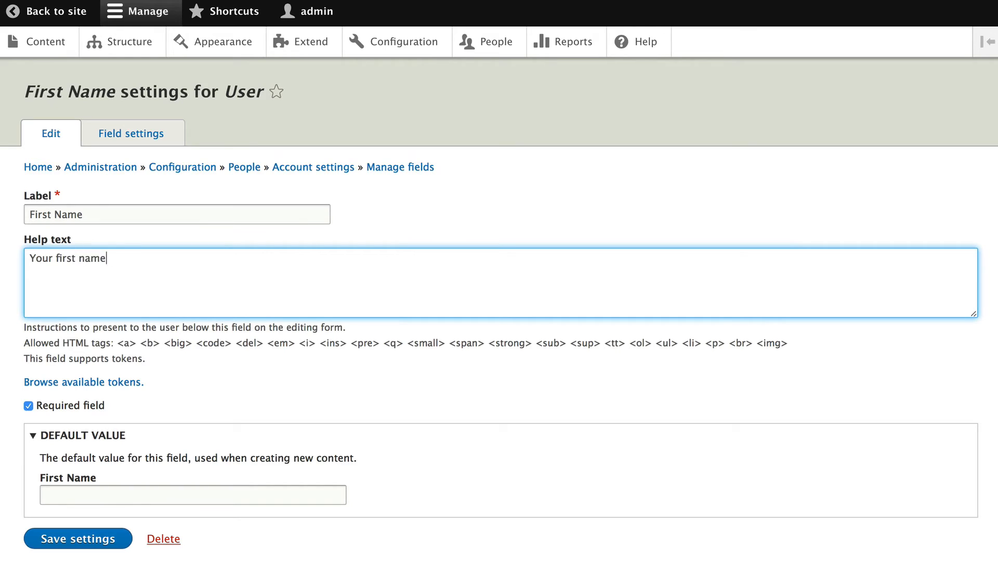
{"action": "type", "text": "will lonely b"}
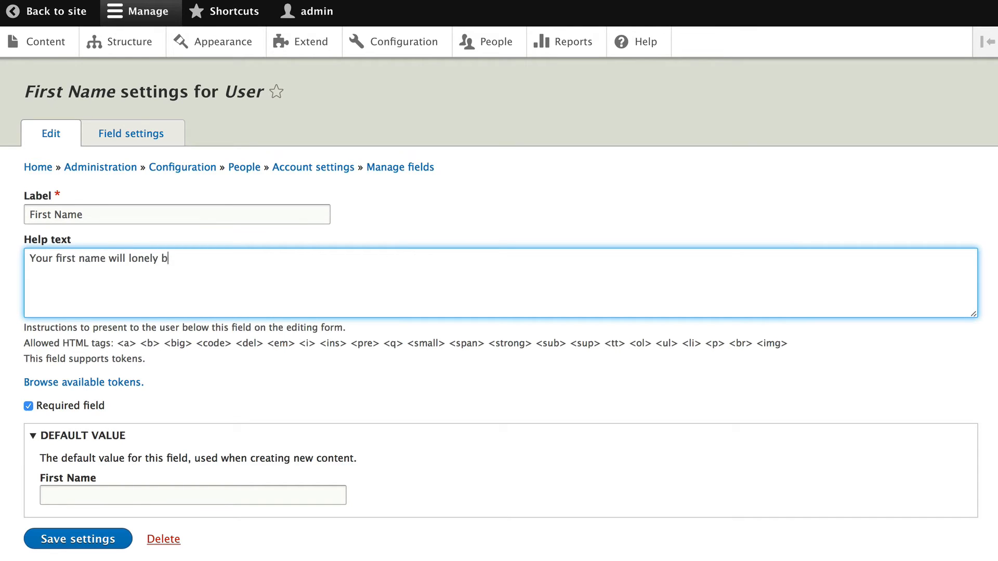
{"action": "type", "text": "e sued when you lea"}
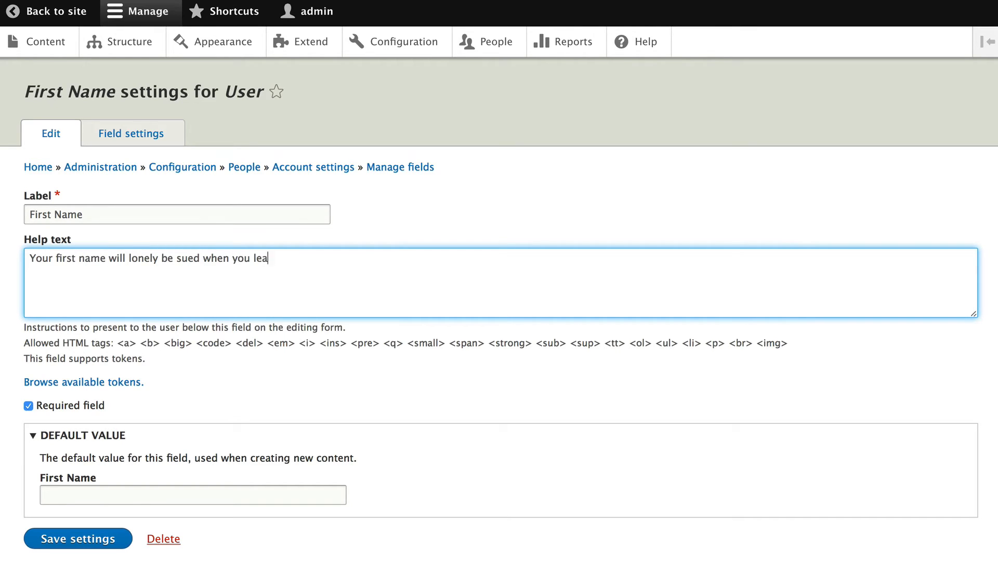
{"action": "type", "text": "ve comments"}
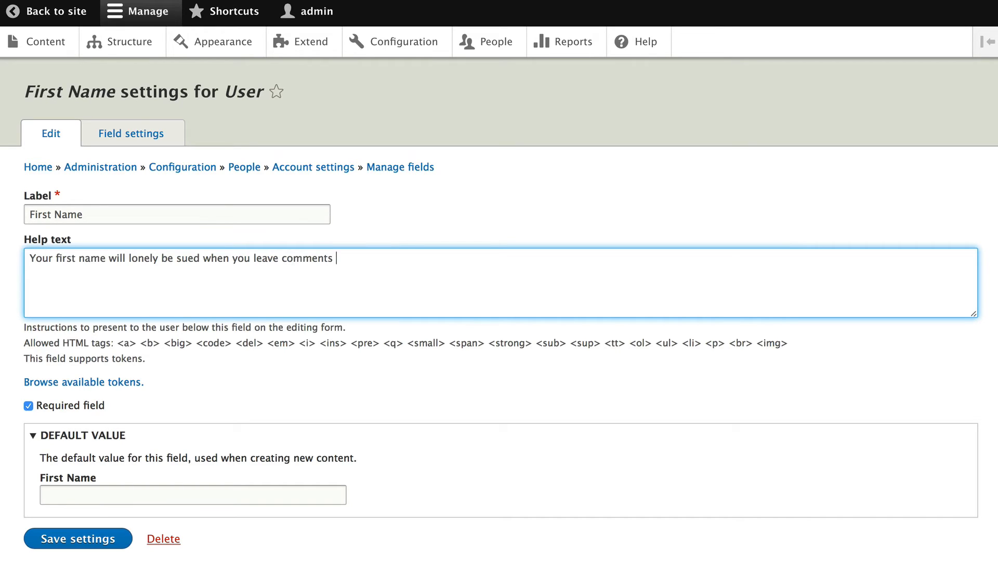
{"action": "type", "text": "o"}
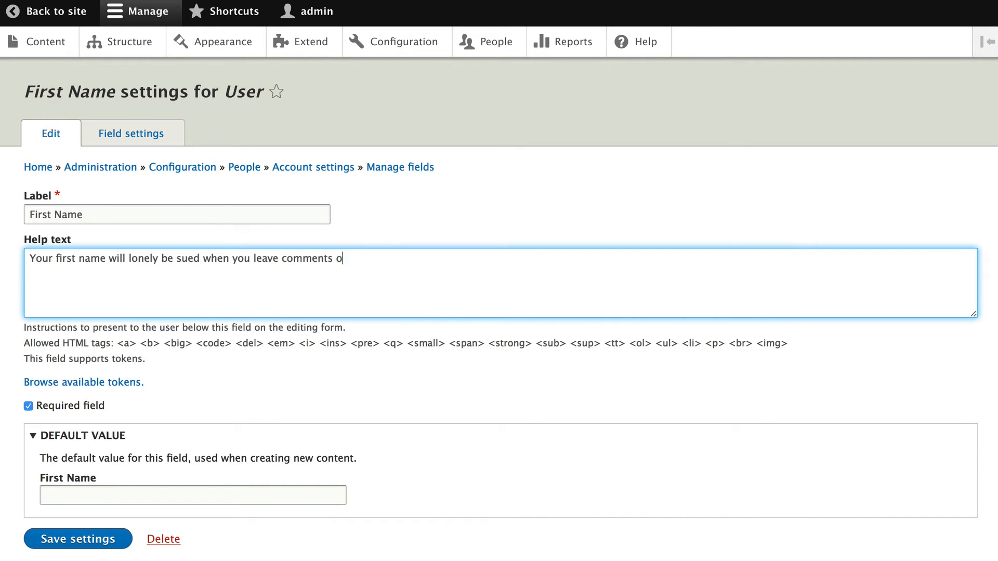
{"action": "type", "text": "n hotels."}
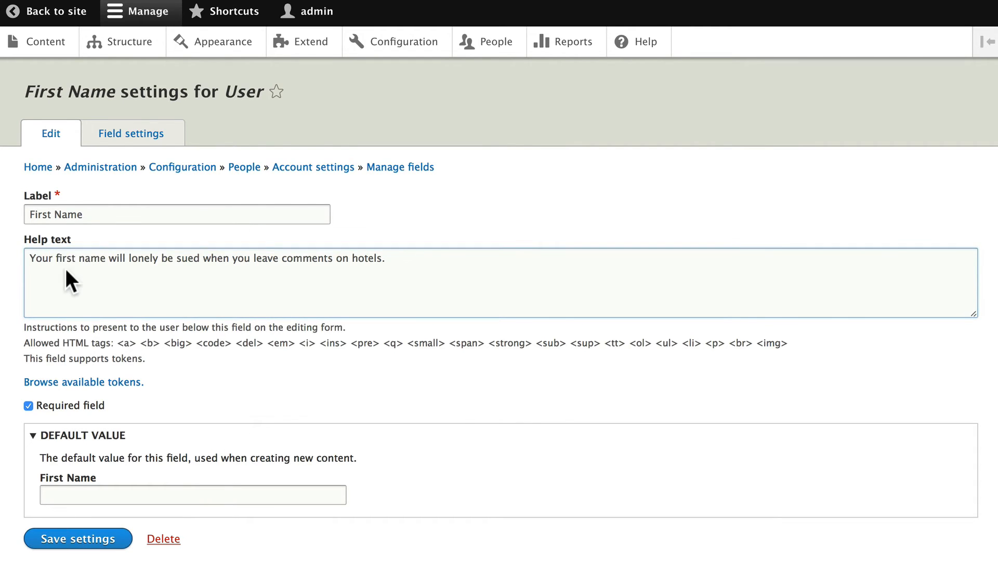
{"action": "left_click", "coordinate": [77, 538]}
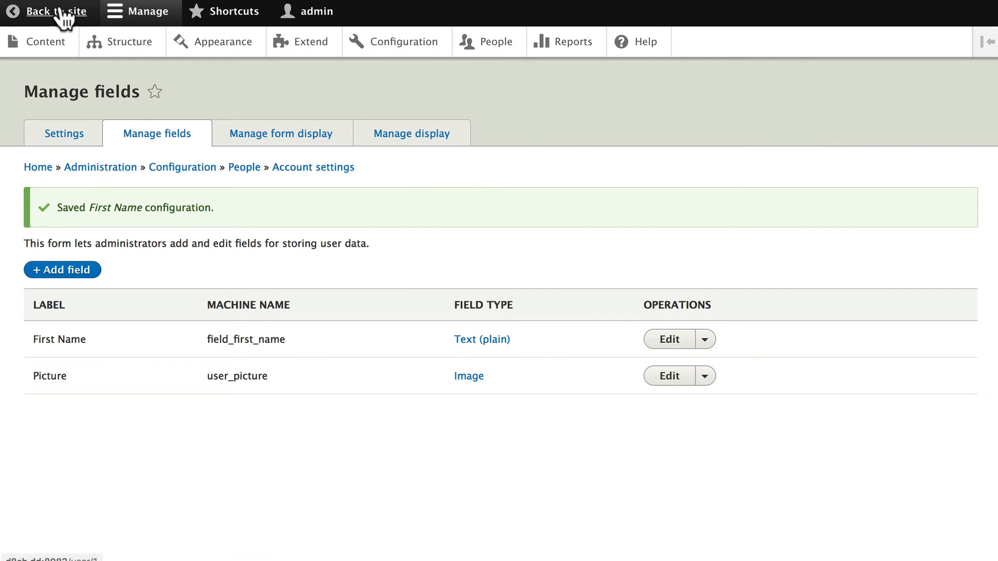
- Return to the Hotels of Sydney site, log out of admin, and reach the log-in page
{"action": "left_click", "coordinate": [46, 11]}
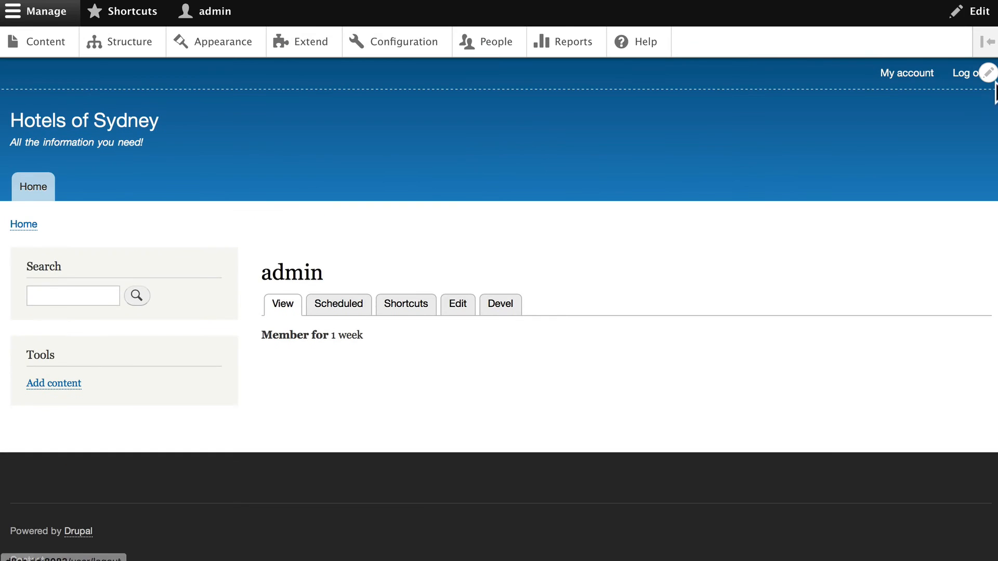
{"action": "left_click", "coordinate": [969, 73]}
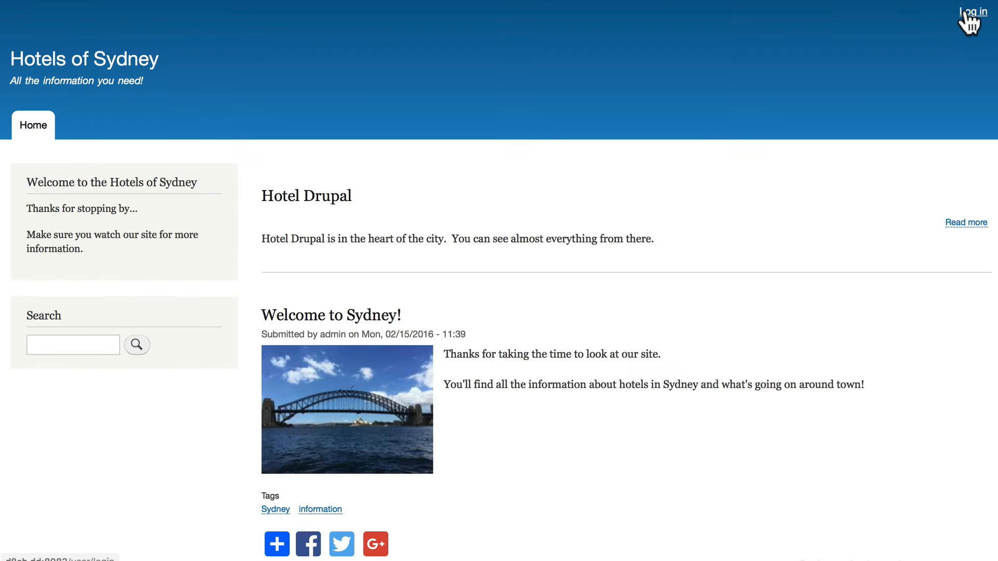
{"action": "left_click", "coordinate": [973, 12]}
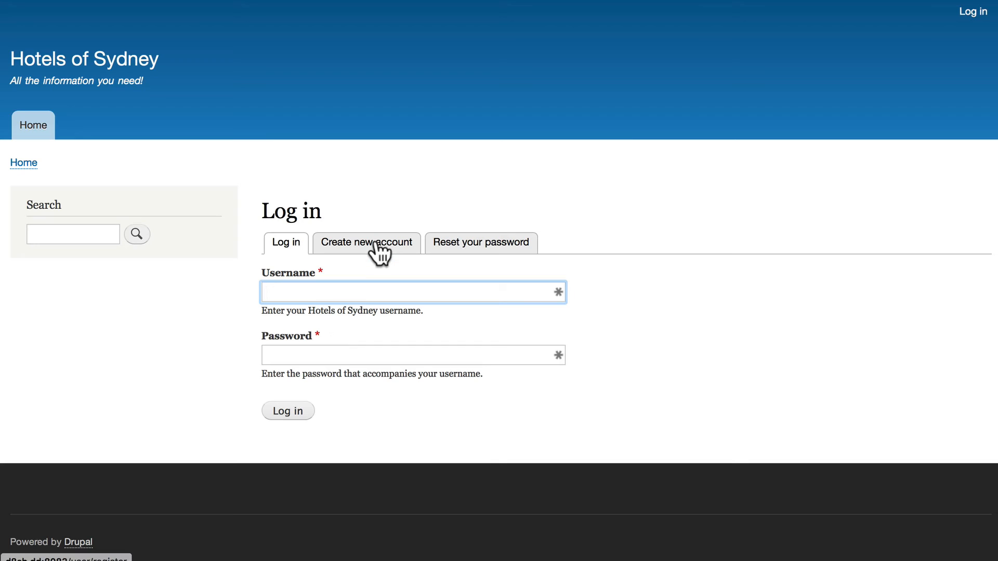
- Review the Create new account form's required First Name field and its help text
{"action": "left_click", "coordinate": [366, 242]}
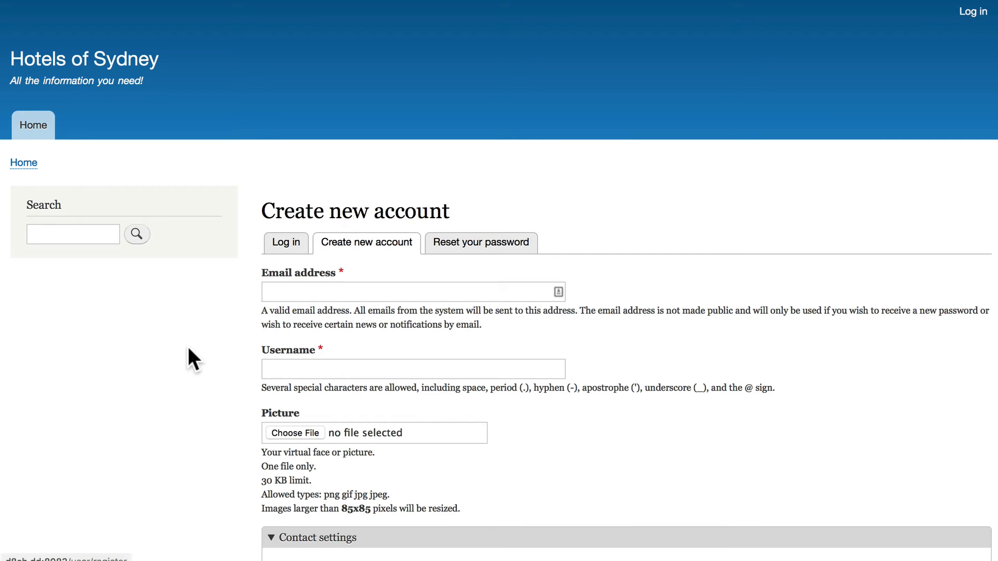
{"action": "mouse_move", "coordinate": [236, 316]}
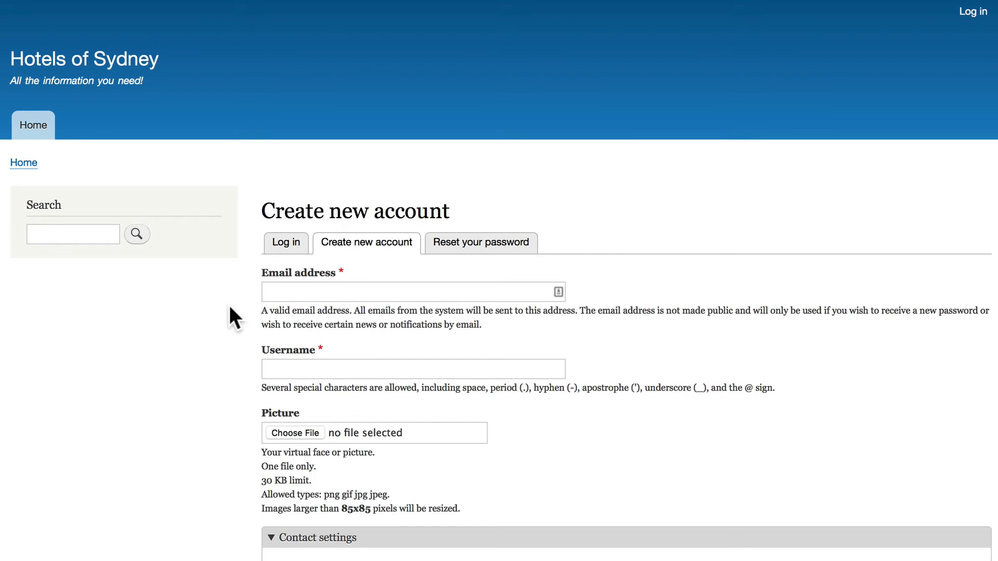
{"action": "scroll", "scroll_direction": "down", "scroll_amount": 3}
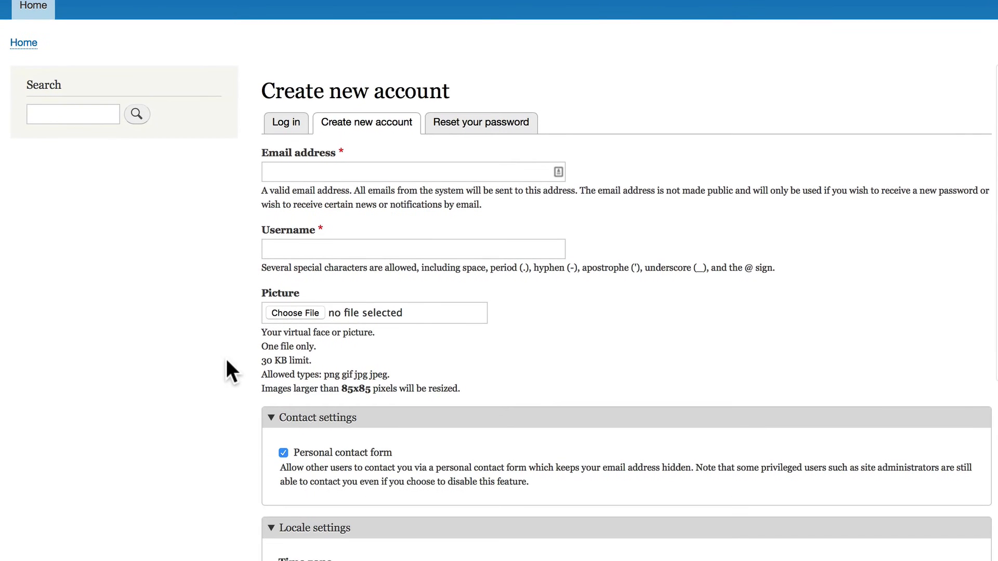
{"action": "mouse_move", "coordinate": [170, 354]}
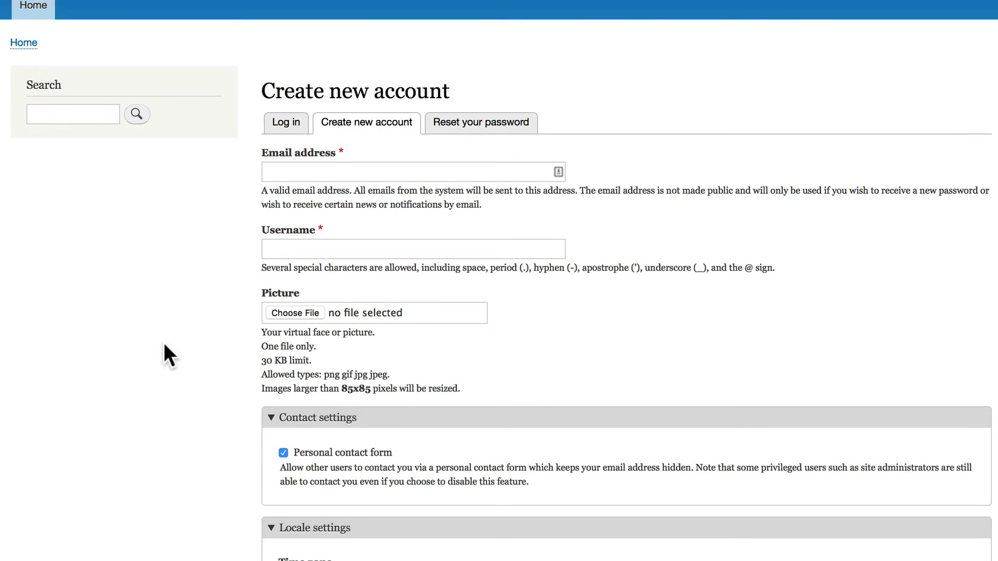
{"action": "scroll", "scroll_direction": "down", "scroll_amount": 3}
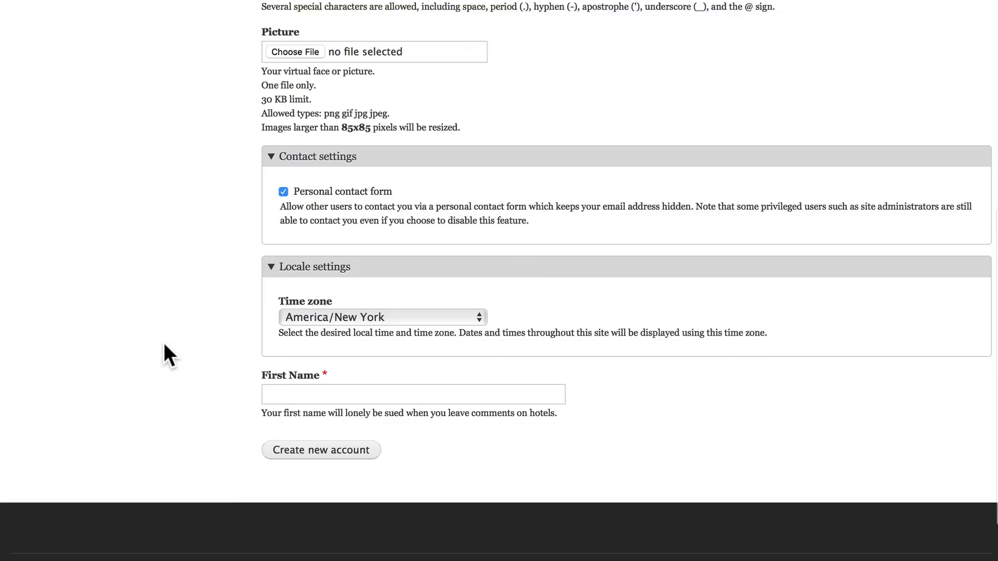
{"action": "scroll", "scroll_direction": "down", "scroll_amount": 3}
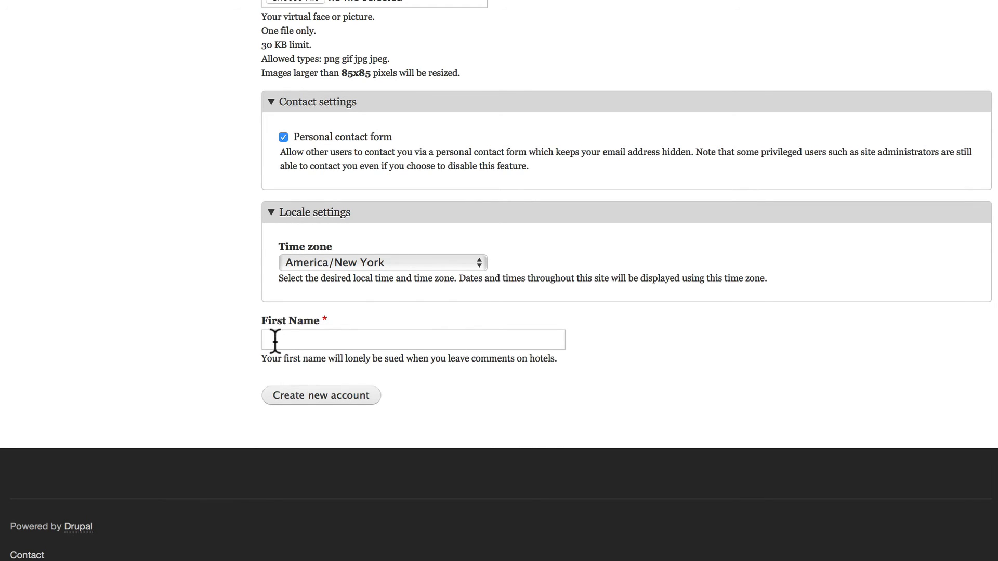
{"action": "mouse_move", "coordinate": [371, 364]}
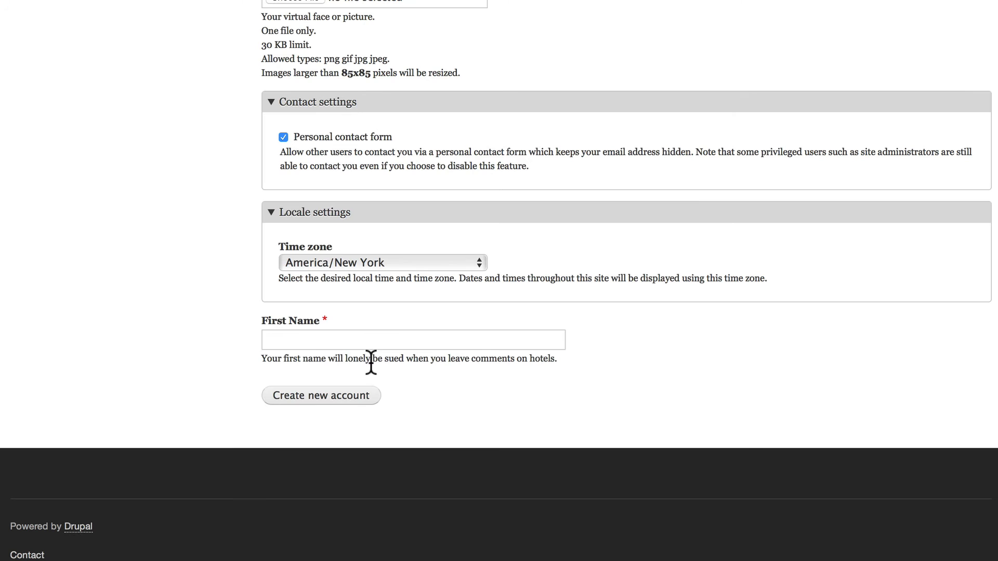
{"action": "mouse_move", "coordinate": [399, 374]}
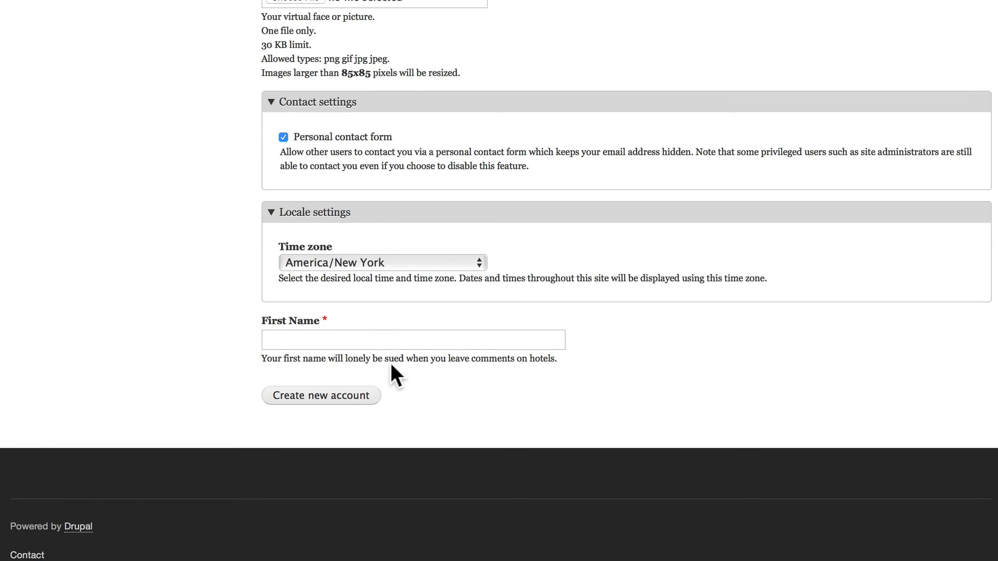
{"action": "mouse_move", "coordinate": [399, 375]}
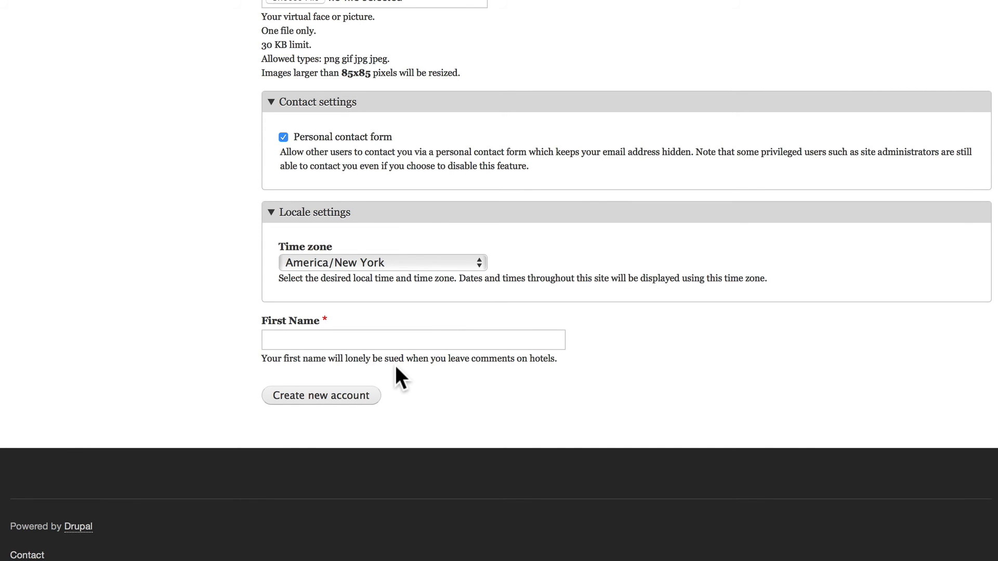
{"action": "scroll", "scroll_direction": "up", "scroll_amount": 3}
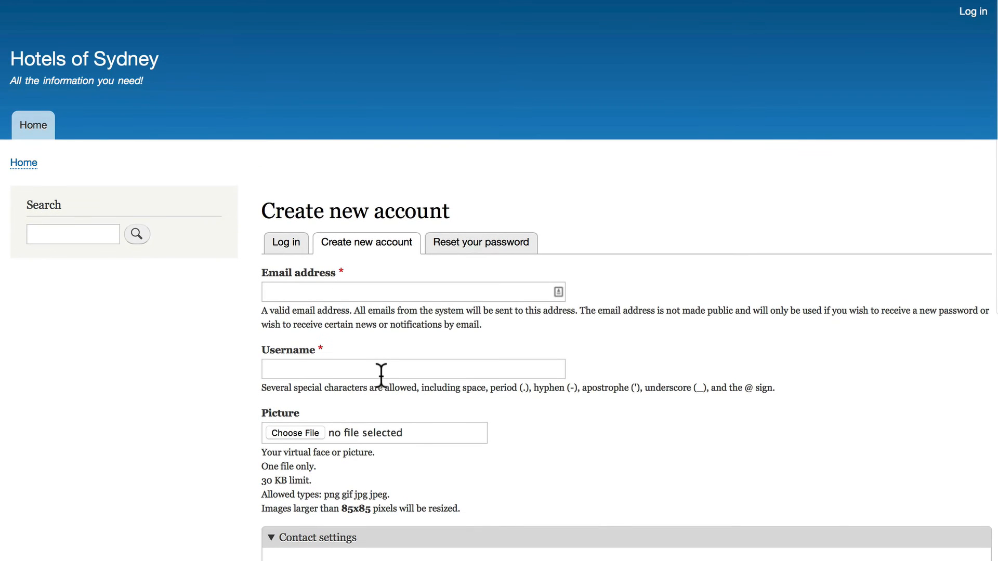
- Log back in as admin and open the user account Manage fields list
{"action": "left_click", "coordinate": [285, 243]}
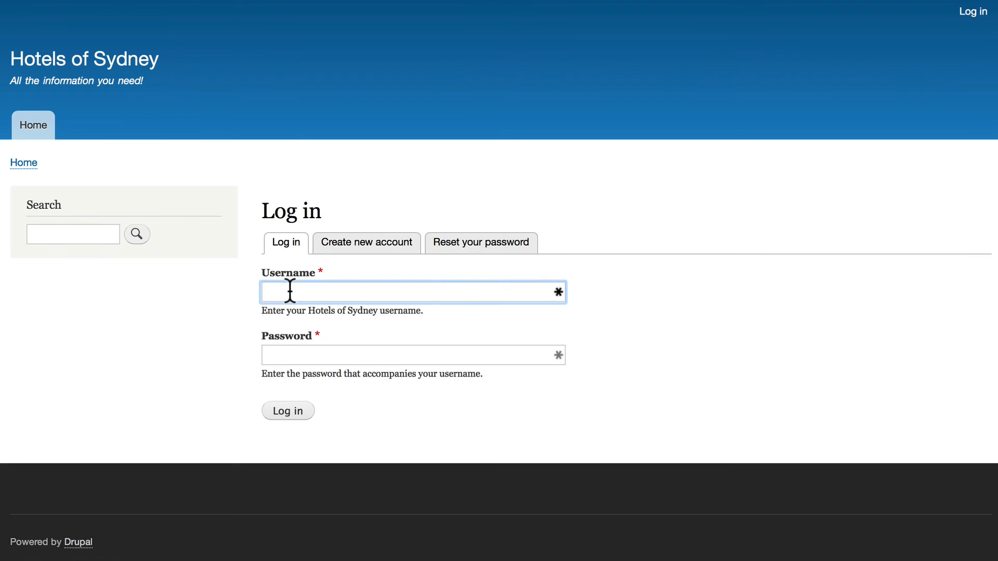
{"action": "type", "text": "admin"}
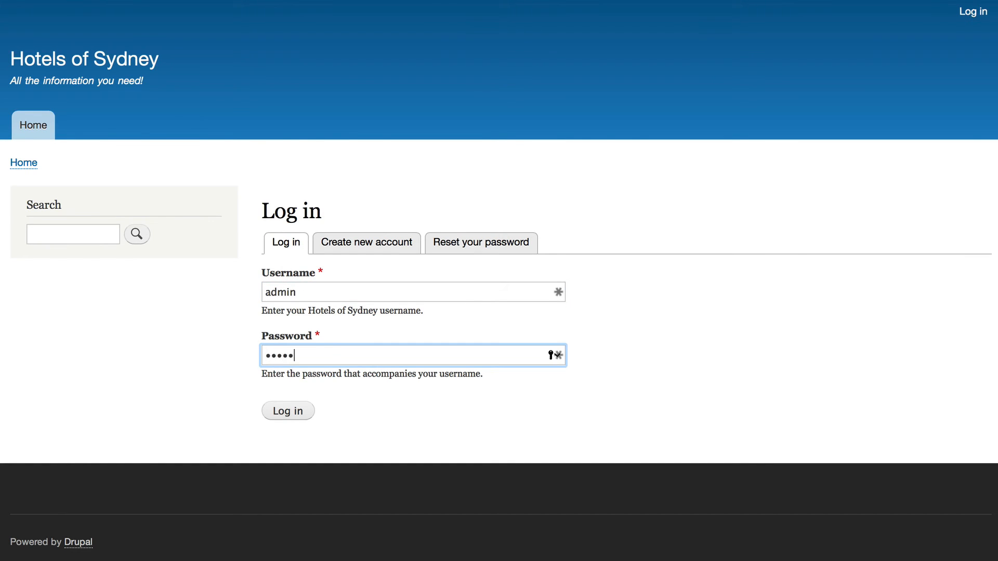
{"action": "left_click", "coordinate": [287, 411]}
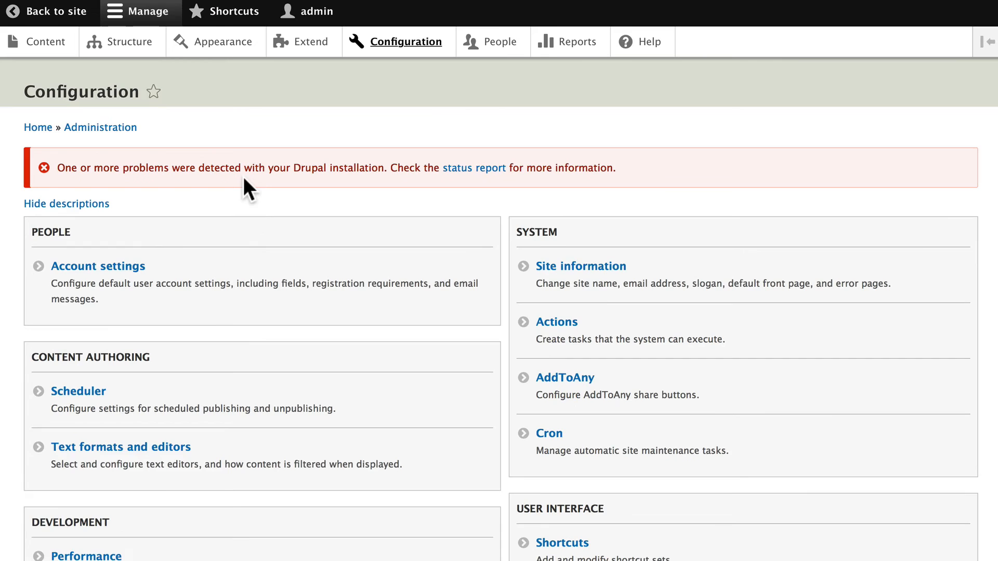
{"action": "left_click", "coordinate": [97, 266]}
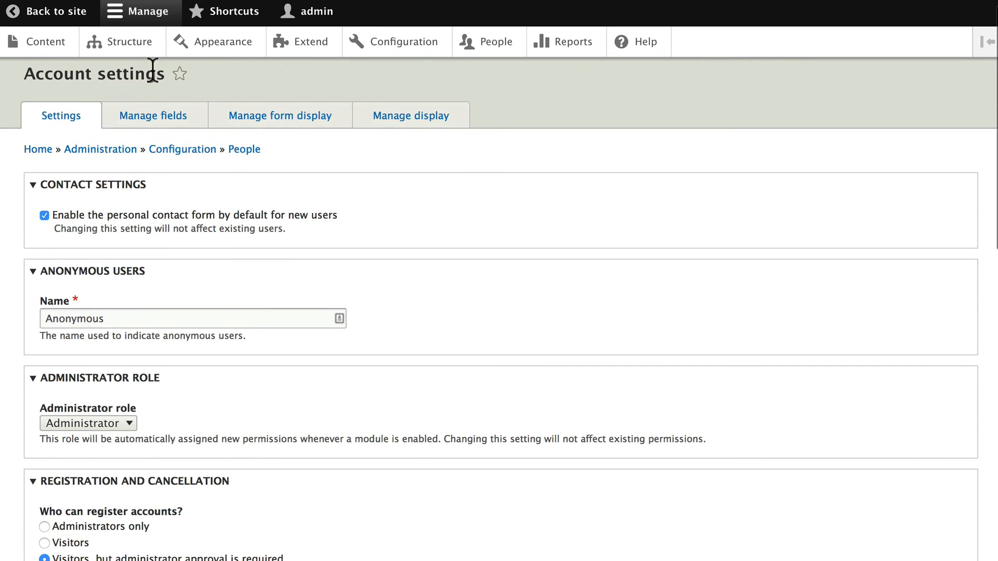
{"action": "left_click", "coordinate": [153, 115]}
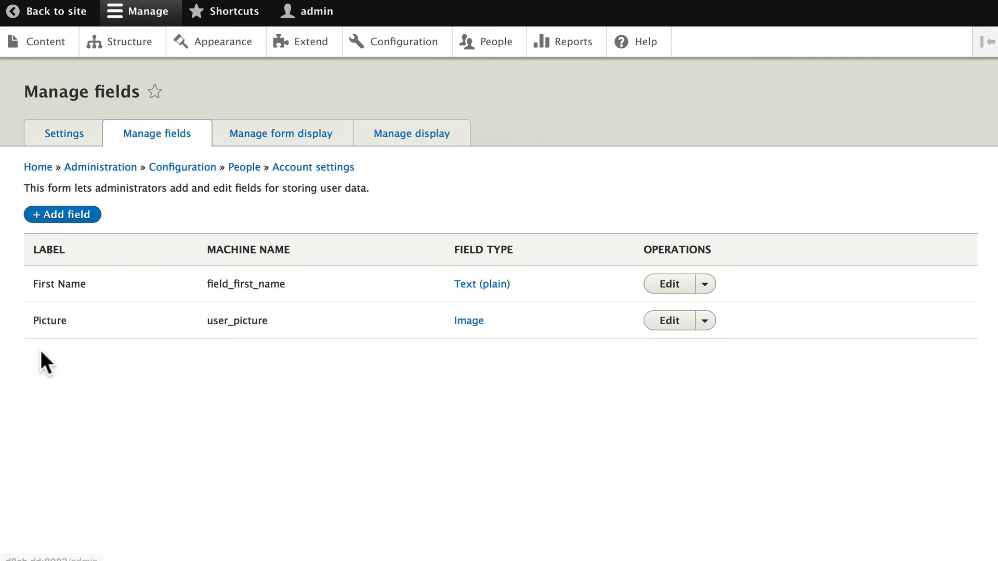
- Fix the First Name help text, replacing 'lonely be sued' with 'only be used', and save
{"action": "left_click", "coordinate": [669, 284]}
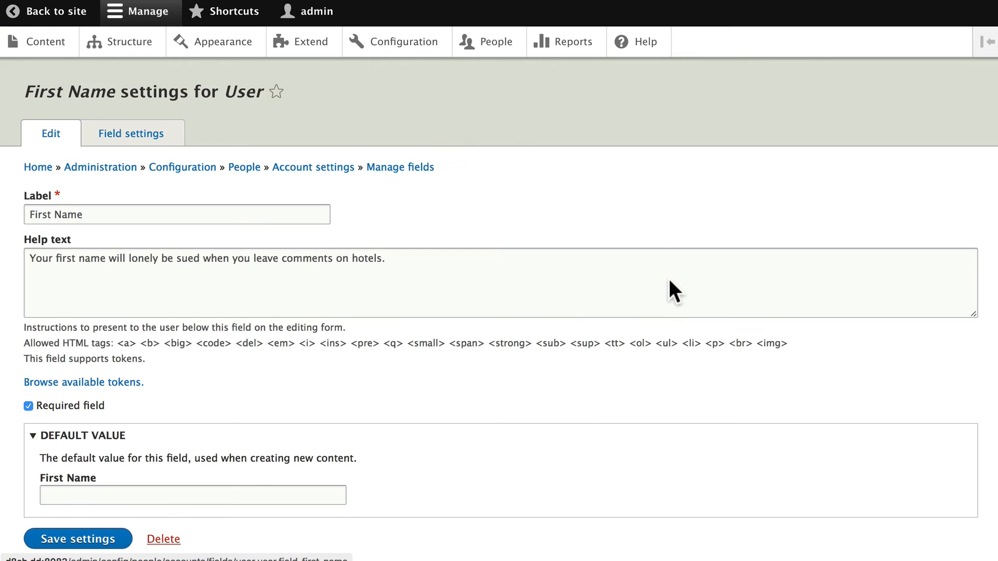
{"action": "scroll", "scroll_direction": "up", "scroll_amount": 3}
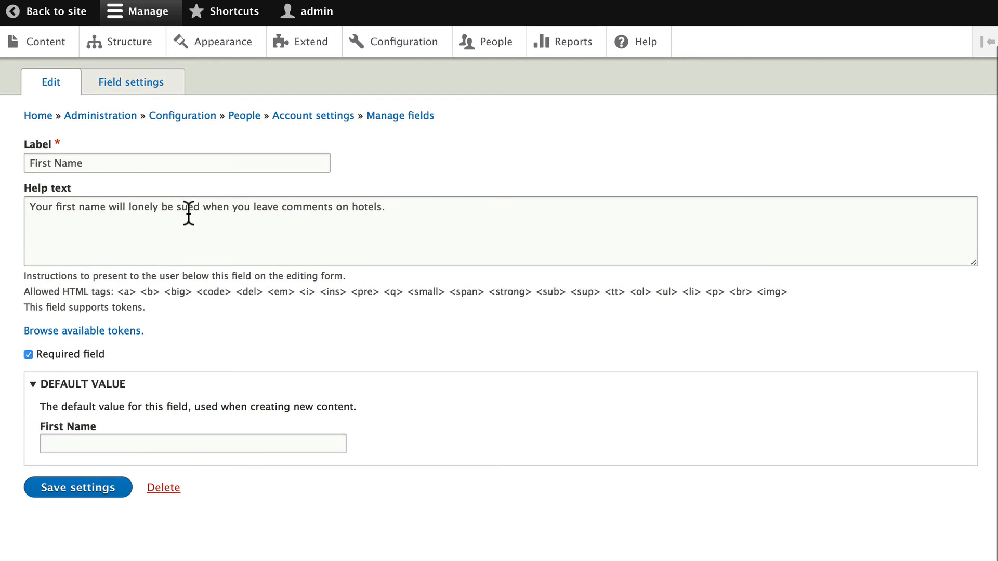
{"action": "left_click_drag", "start_coordinate": [130, 207], "coordinate": [199, 207]}
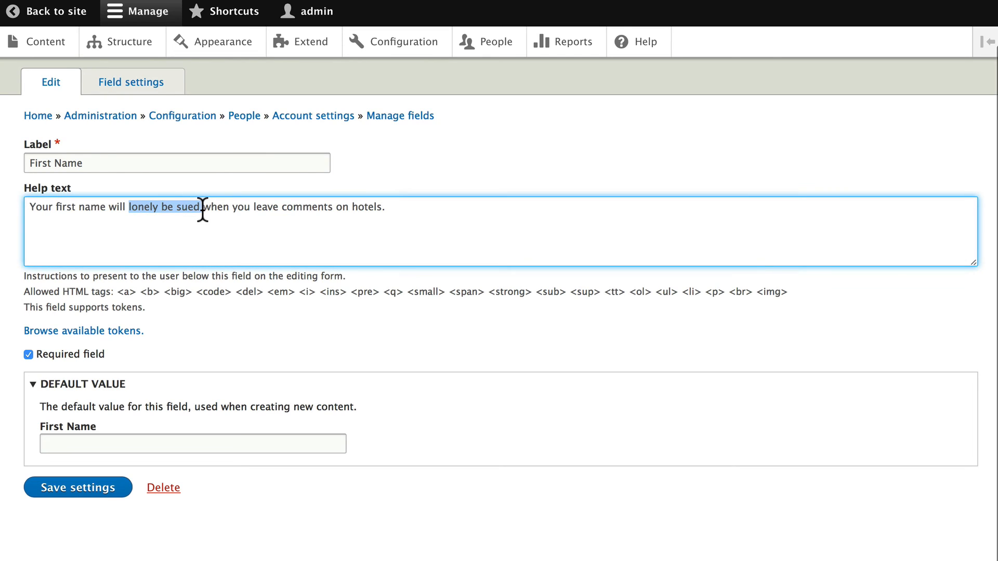
{"action": "type", "text": "only"}
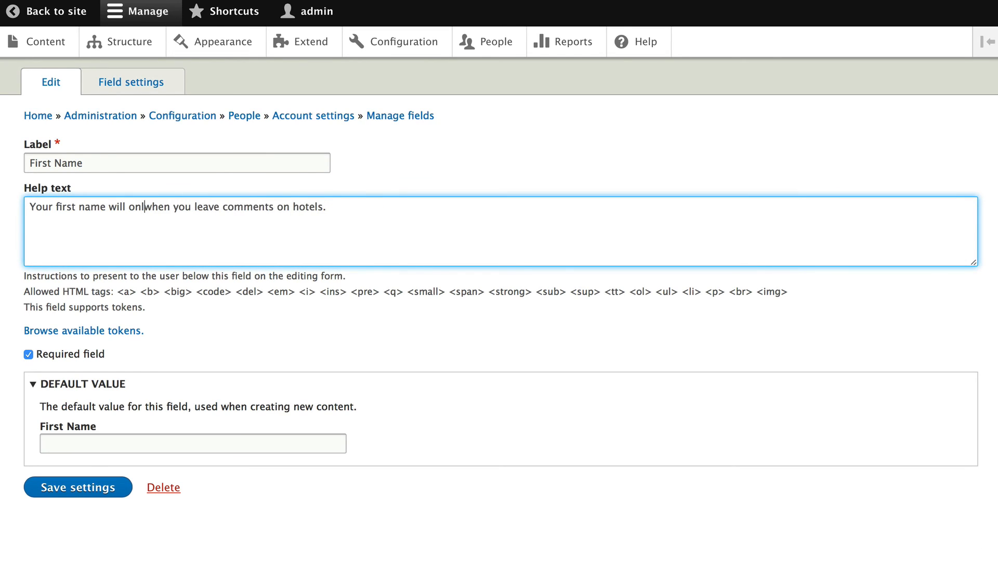
{"action": "type", "text": "be use"}
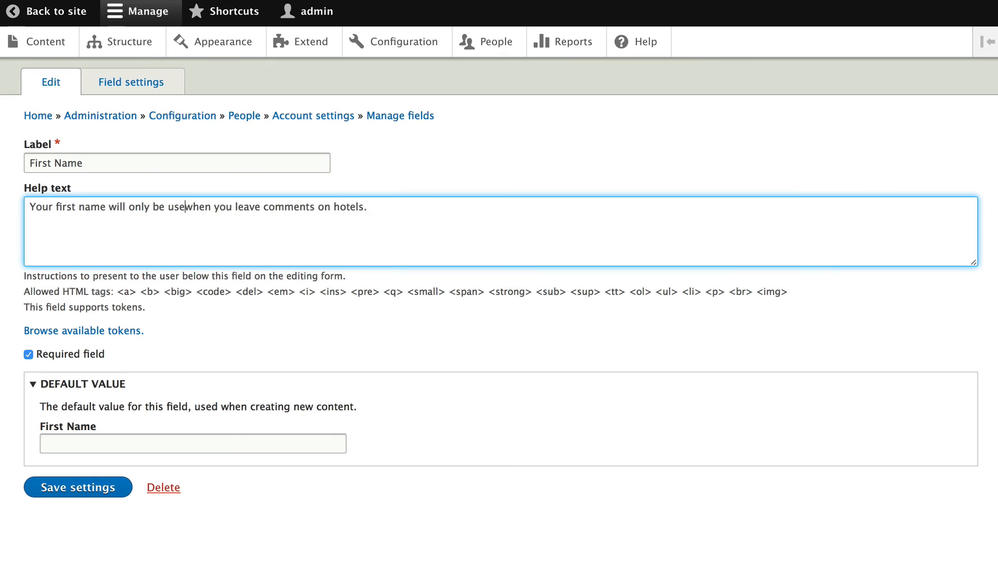
{"action": "type", "text": "d"}
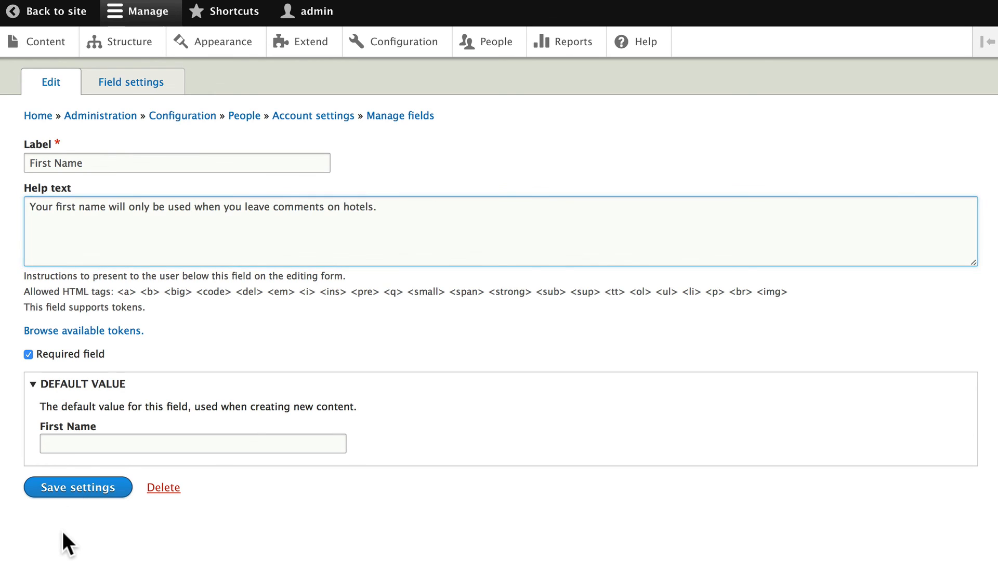
{"action": "left_click", "coordinate": [78, 487]}
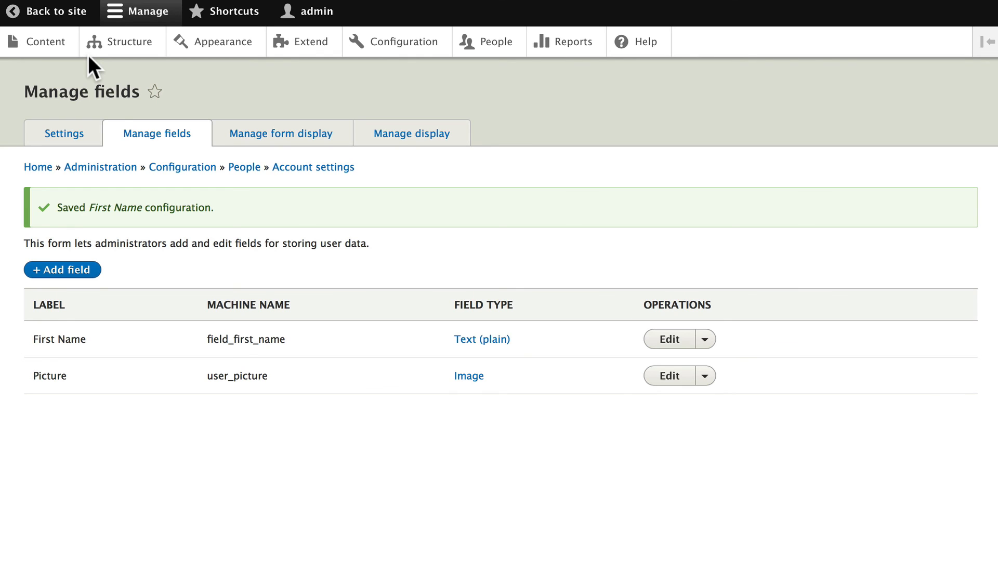
{"action": "mouse_move", "coordinate": [119, 111]}
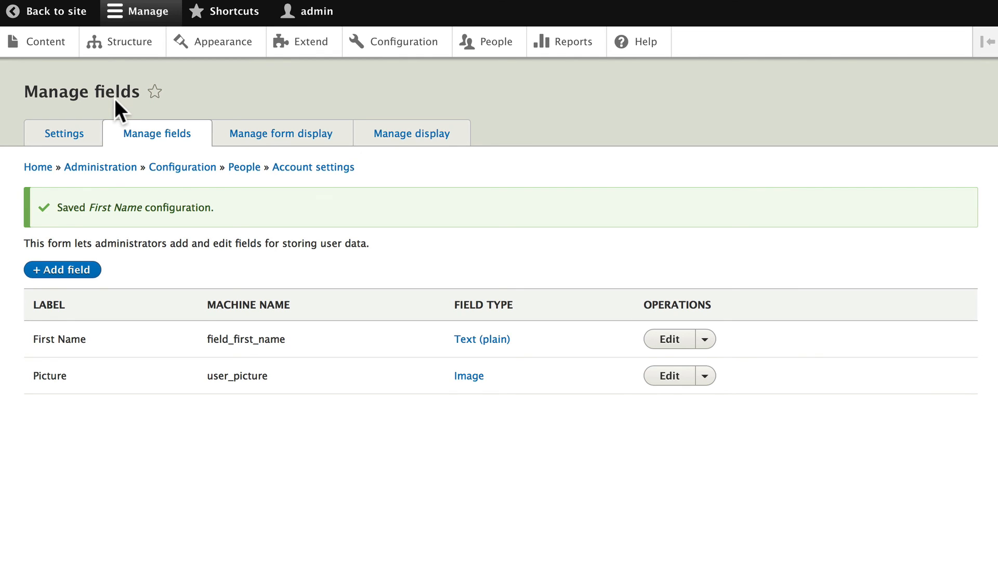